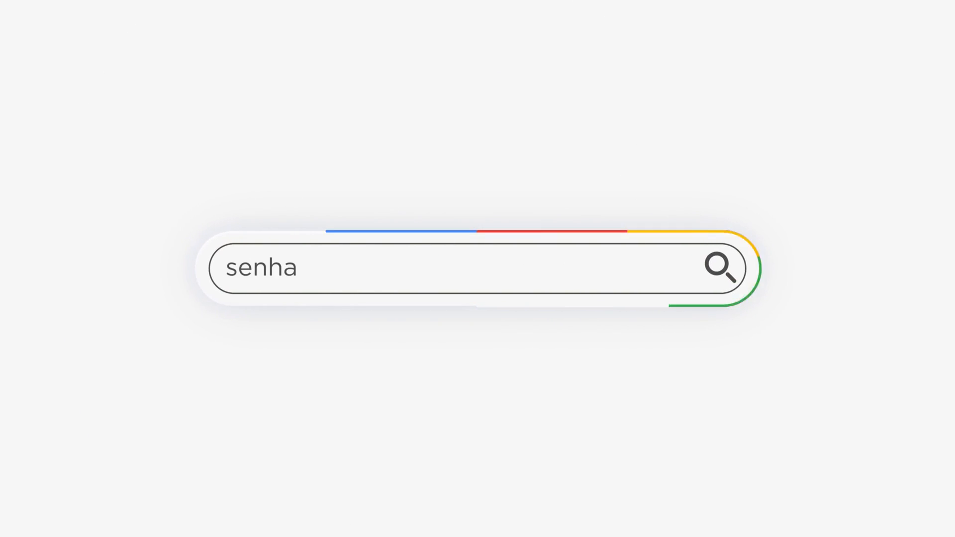
Step: Navigate from the modules menu to Settings > Notifications > SMTP configuration accounts list
{"action": "type", "text": "segura shorts"}
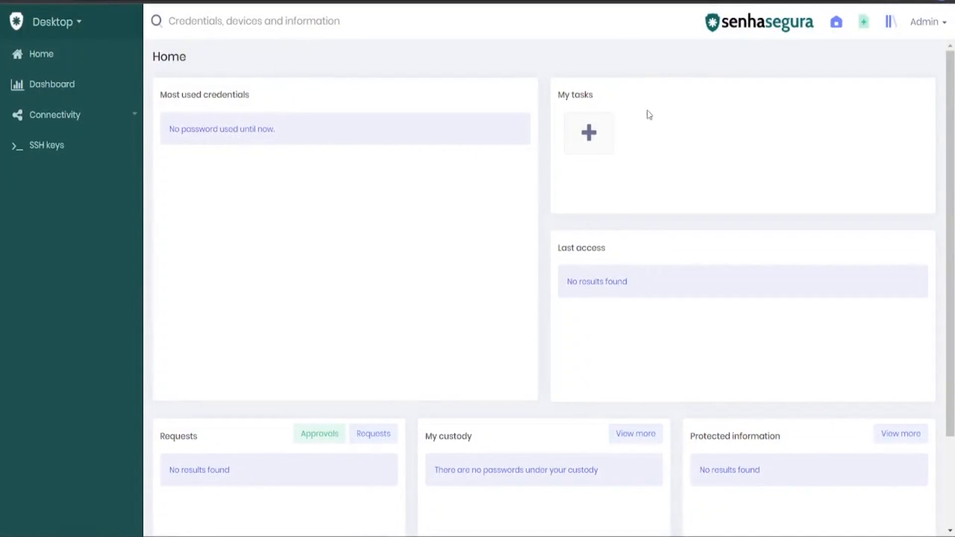
{"action": "mouse_move", "coordinate": [490, 167]}
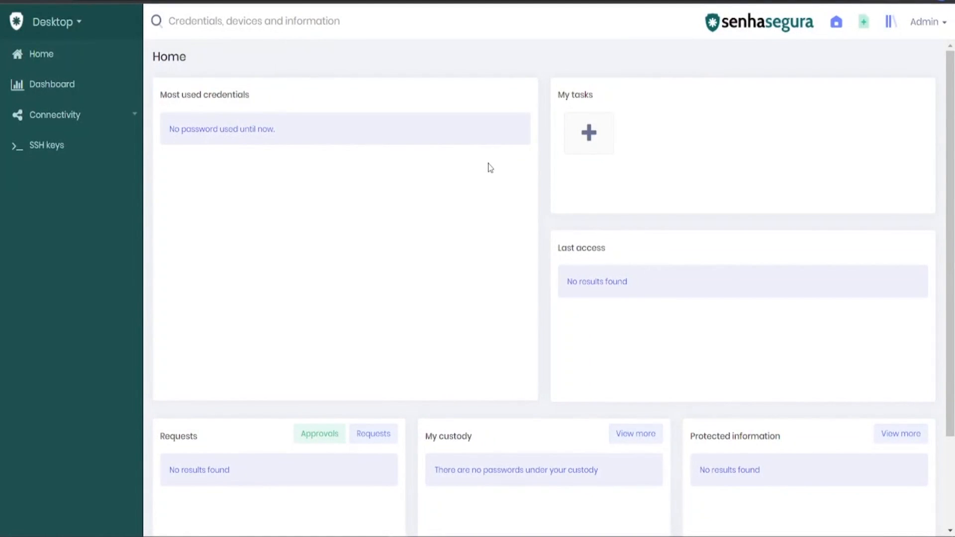
{"action": "mouse_move", "coordinate": [427, 196]}
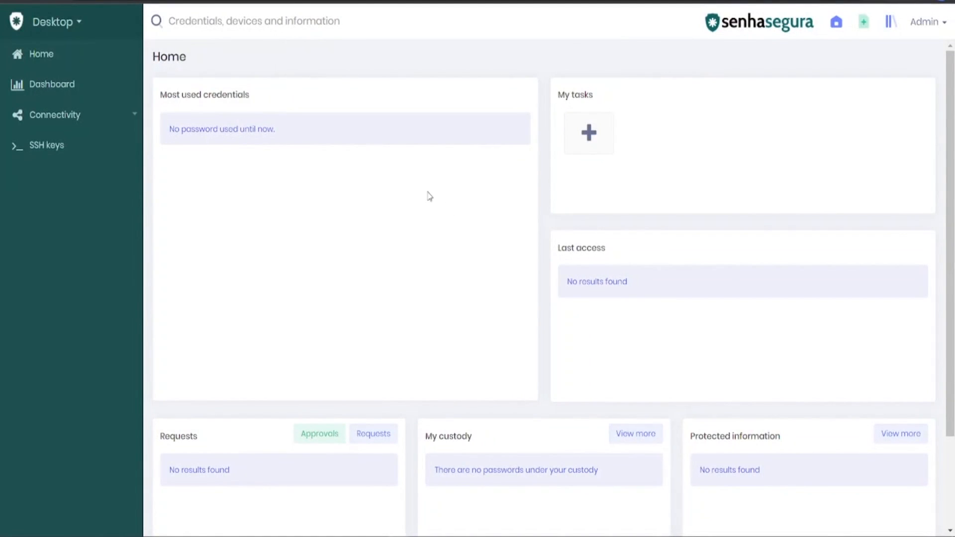
{"action": "mouse_move", "coordinate": [455, 207]}
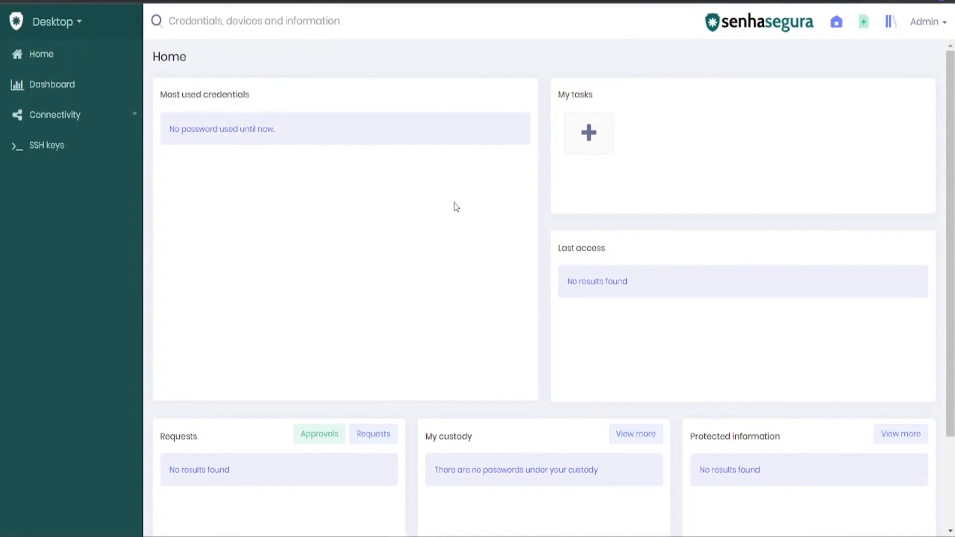
{"action": "mouse_move", "coordinate": [427, 210]}
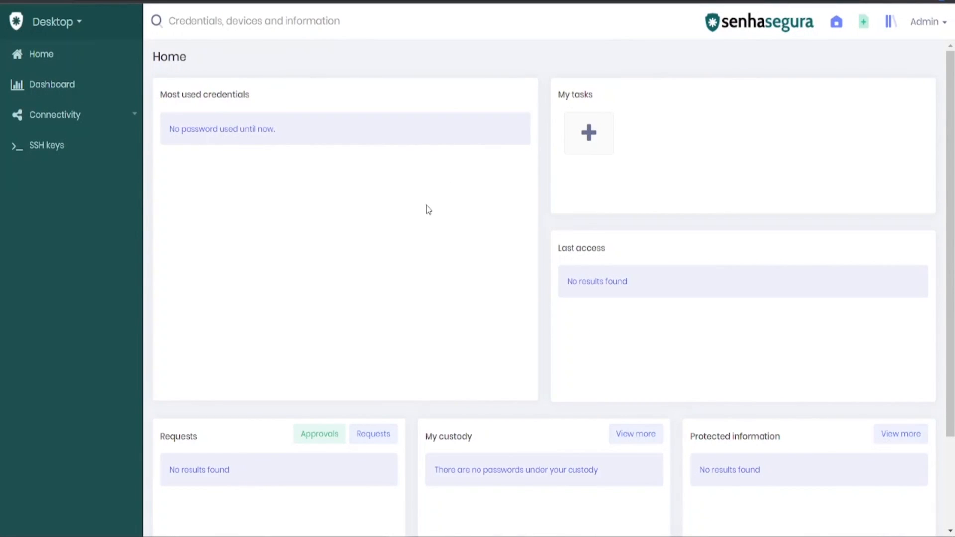
{"action": "mouse_move", "coordinate": [458, 170]}
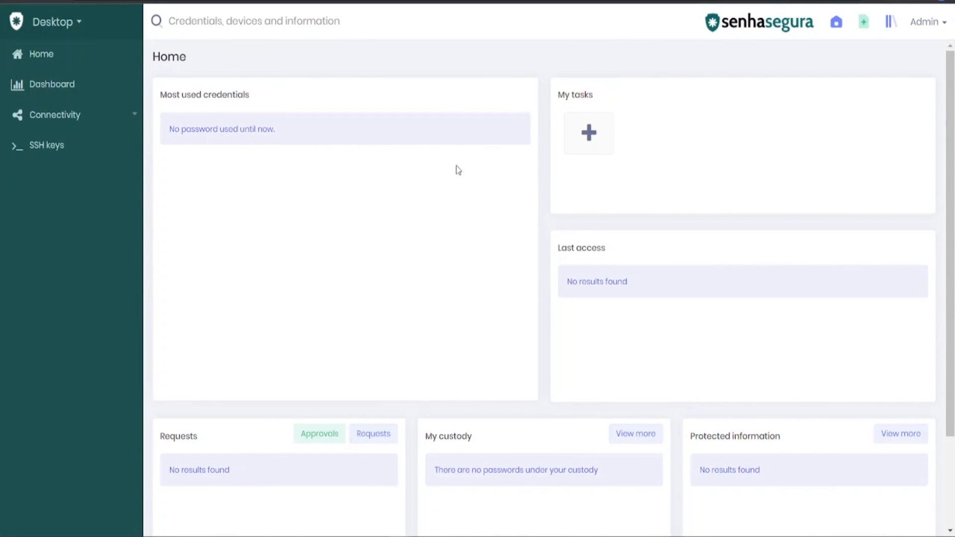
{"action": "left_click", "coordinate": [54, 20]}
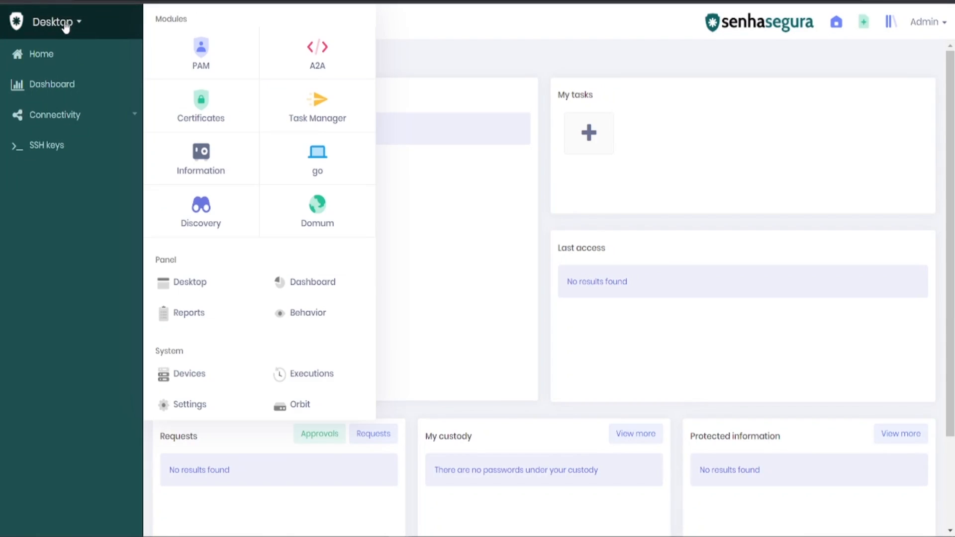
{"action": "left_click", "coordinate": [188, 405]}
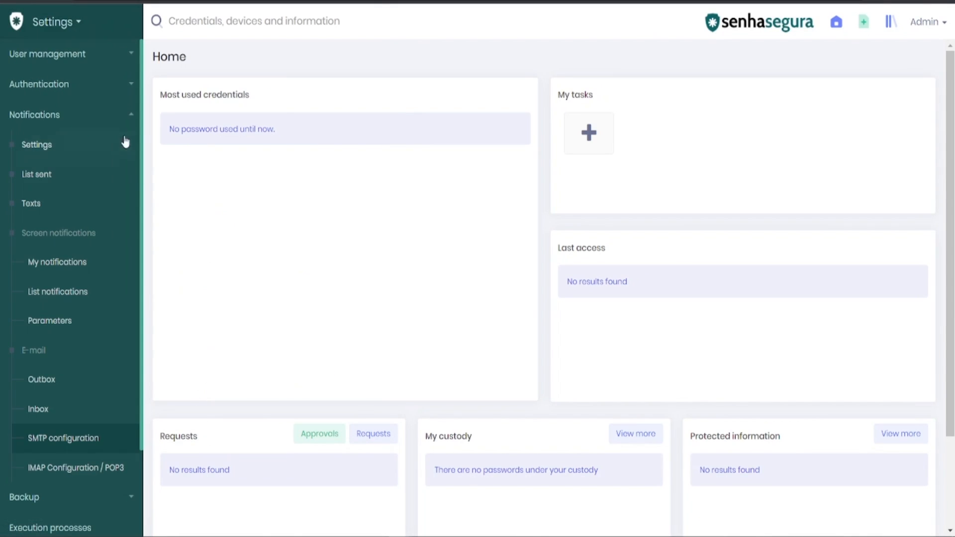
{"action": "mouse_move", "coordinate": [105, 440]}
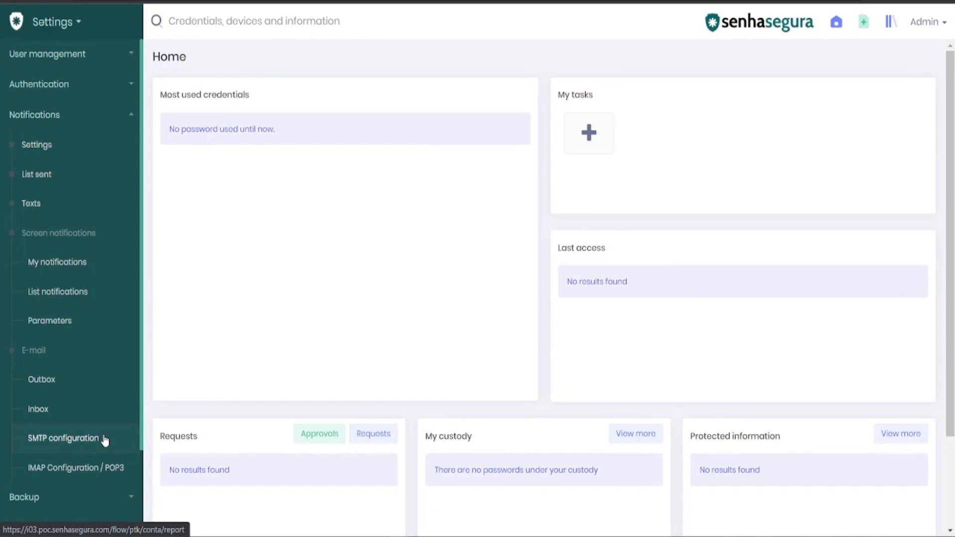
{"action": "left_click", "coordinate": [63, 438]}
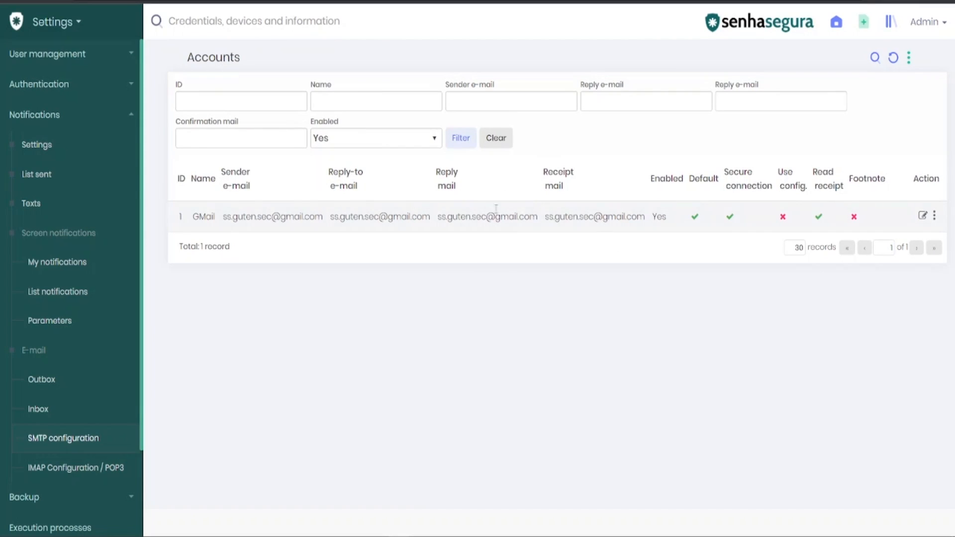
{"action": "mouse_move", "coordinate": [541, 230]}
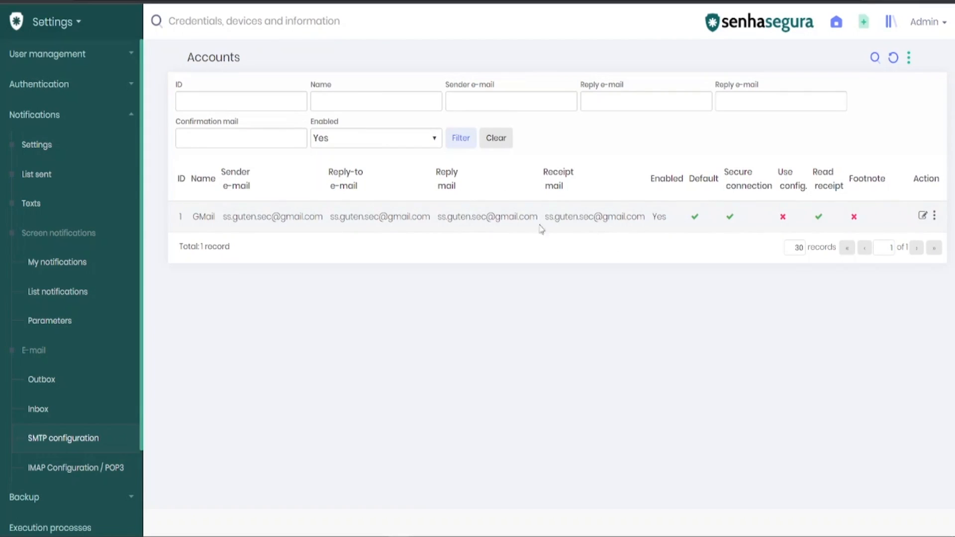
{"action": "mouse_move", "coordinate": [910, 58]}
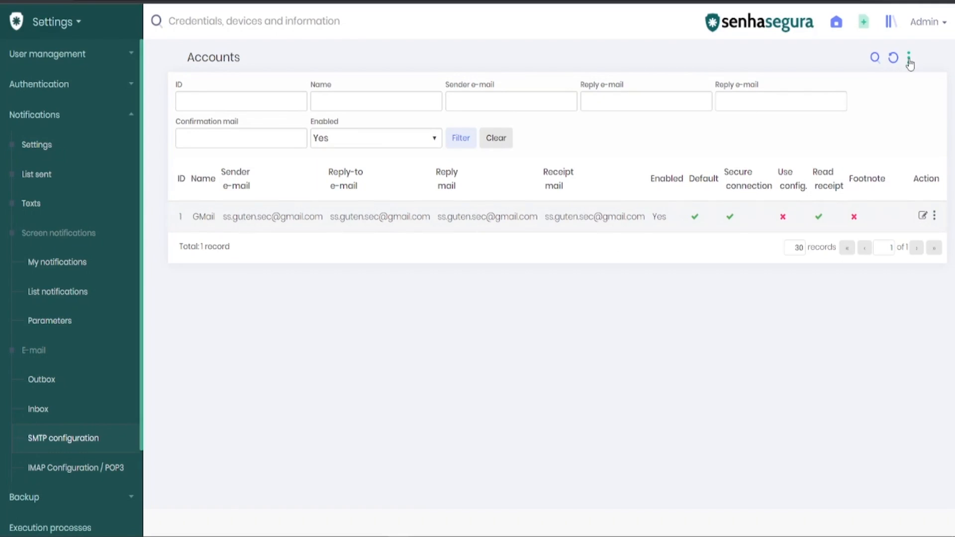
{"action": "left_click", "coordinate": [909, 58]}
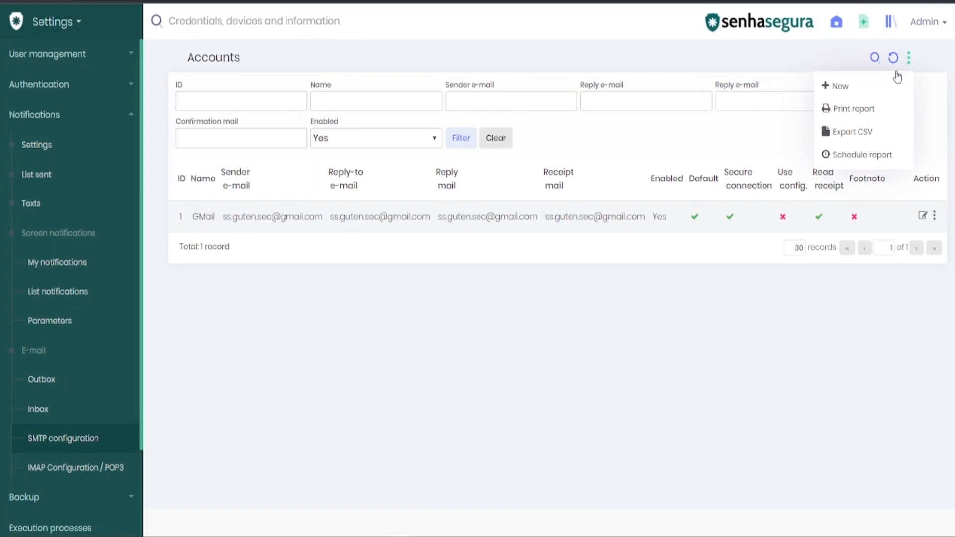
{"action": "mouse_move", "coordinate": [858, 198]}
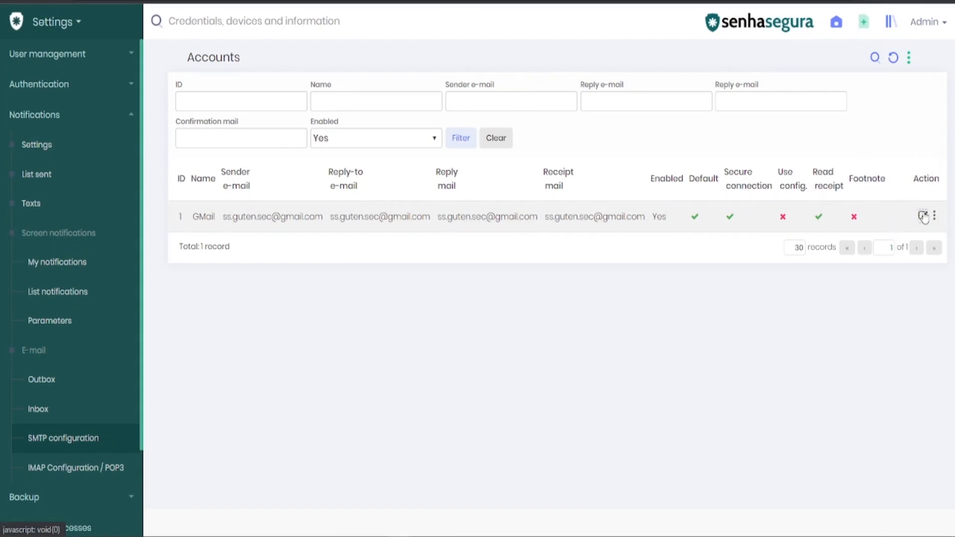
Step: Edit the GMail account's SMTP settings, reviewing its name and reply address before the default-account options
{"action": "left_click", "coordinate": [922, 215]}
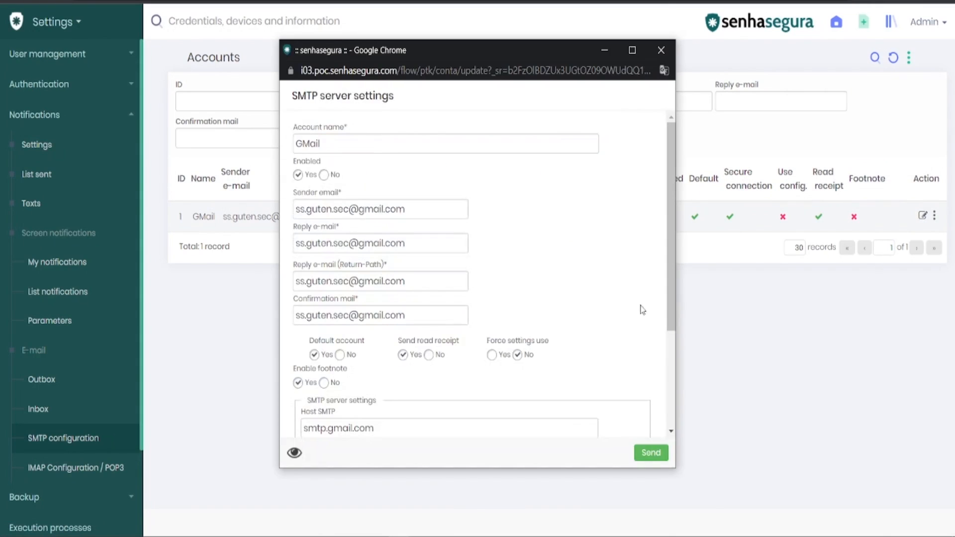
{"action": "mouse_move", "coordinate": [550, 310]}
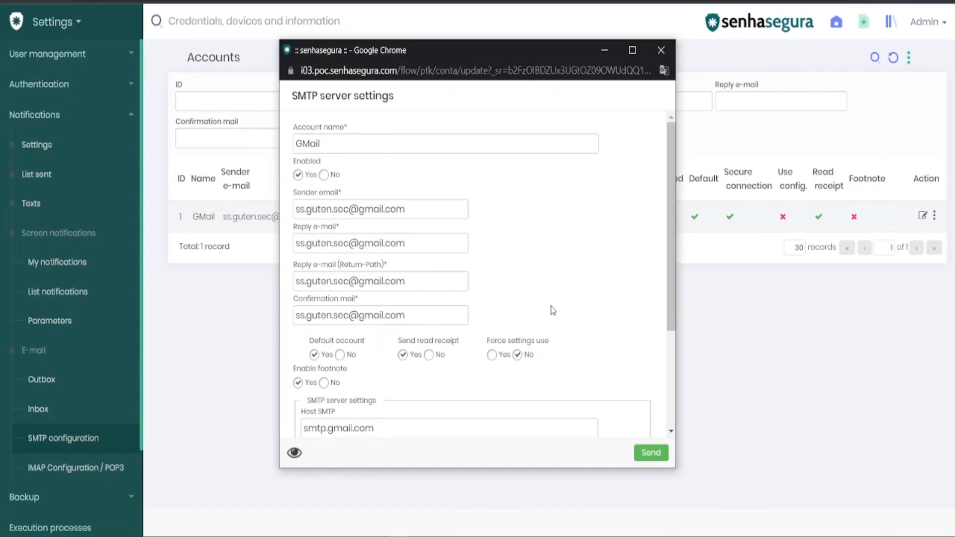
{"action": "mouse_move", "coordinate": [419, 195]}
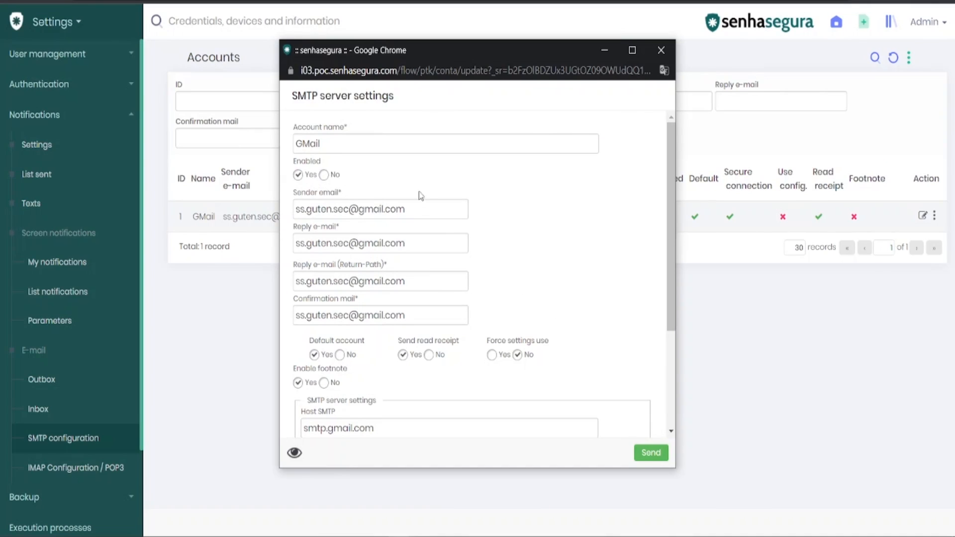
{"action": "mouse_move", "coordinate": [356, 166]}
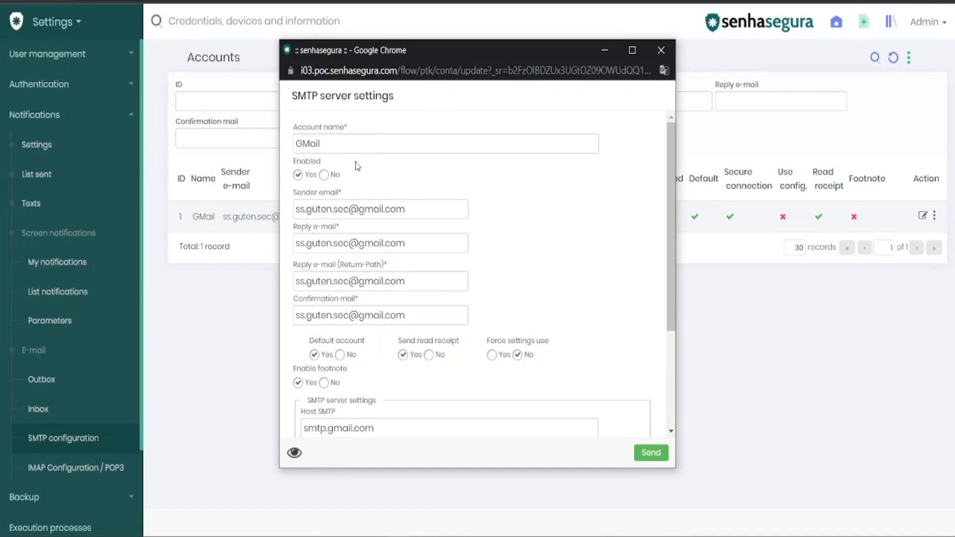
{"action": "double_click", "coordinate": [307, 143]}
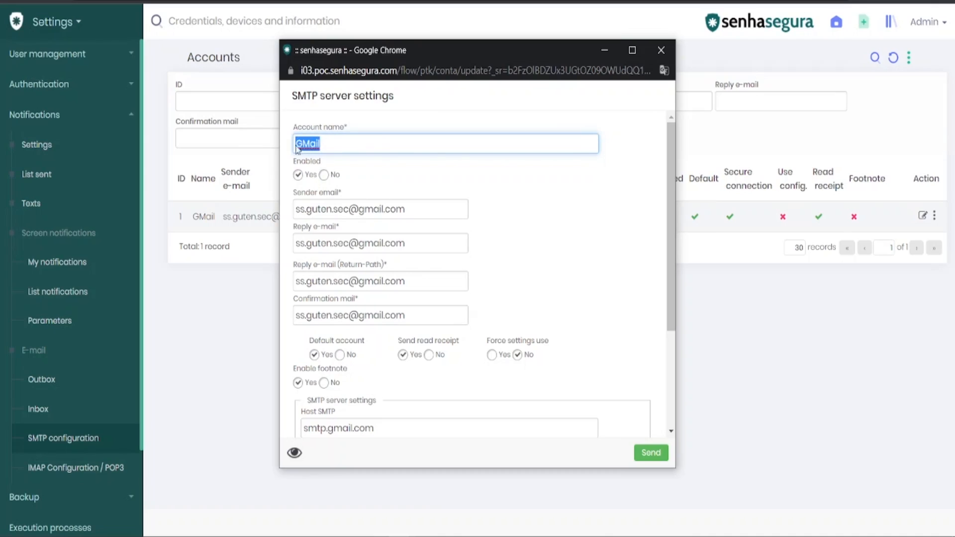
{"action": "mouse_move", "coordinate": [376, 161]}
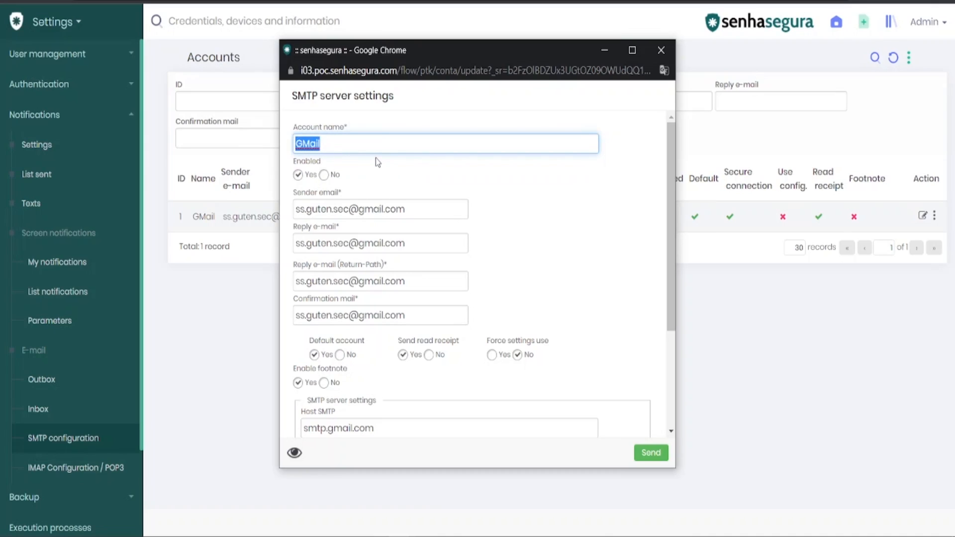
{"action": "mouse_move", "coordinate": [417, 209]}
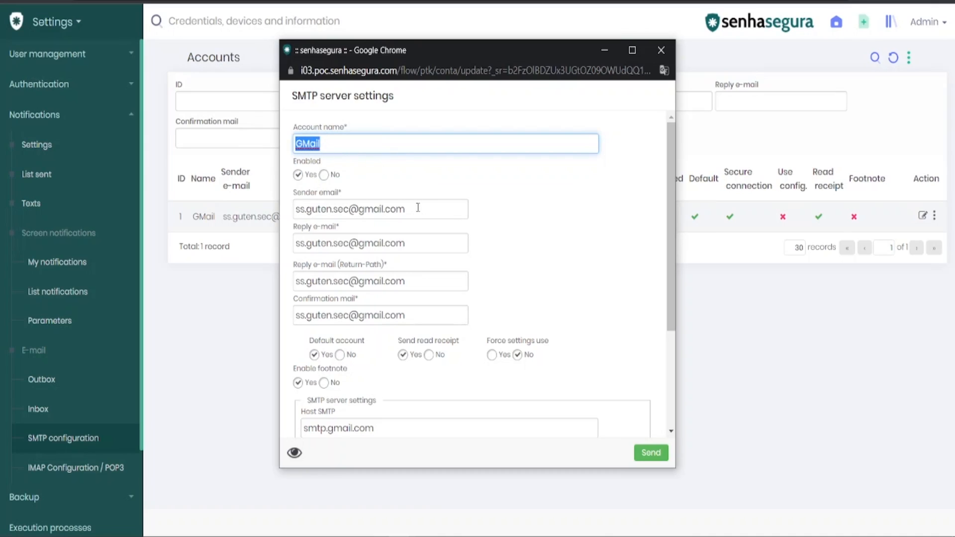
{"action": "left_click", "coordinate": [380, 208]}
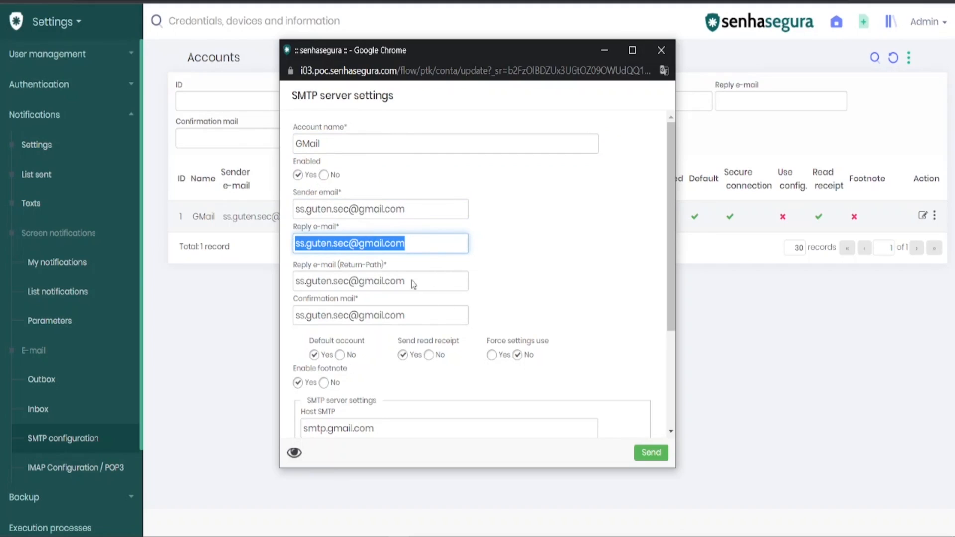
{"action": "mouse_move", "coordinate": [440, 243]}
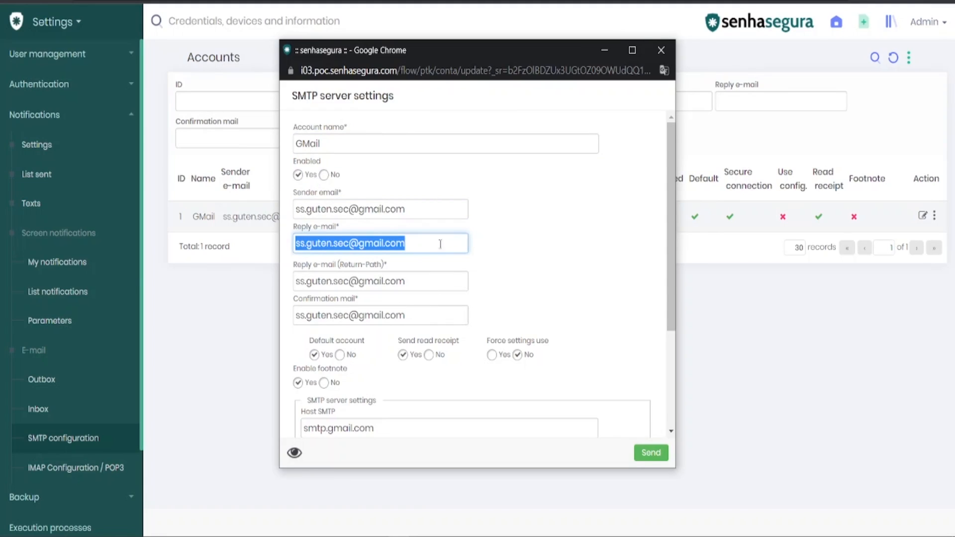
{"action": "mouse_move", "coordinate": [405, 209]}
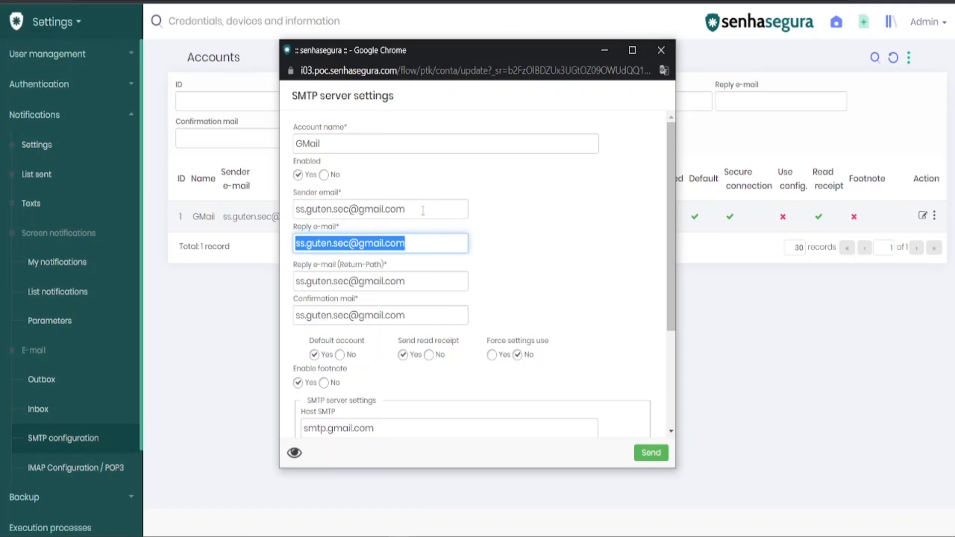
{"action": "mouse_move", "coordinate": [571, 191]}
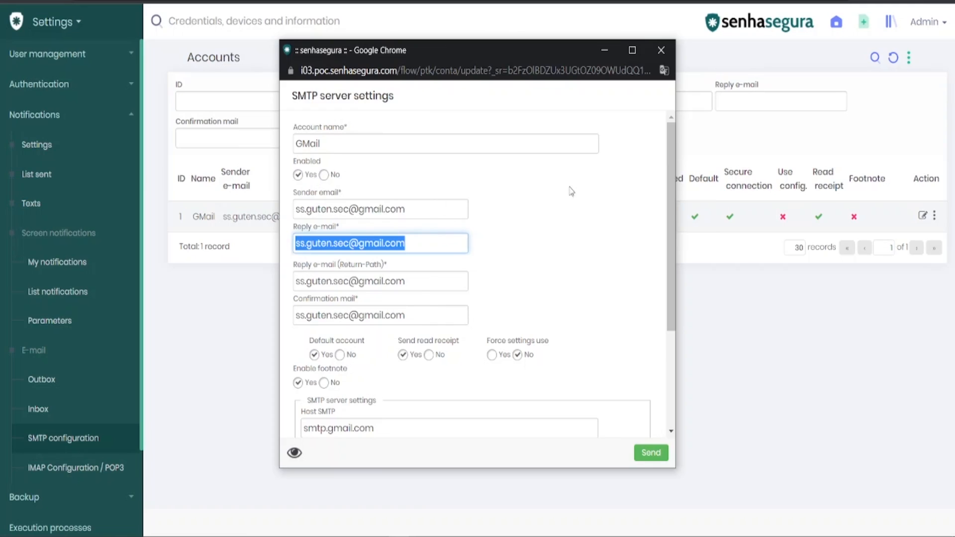
{"action": "mouse_move", "coordinate": [670, 183]}
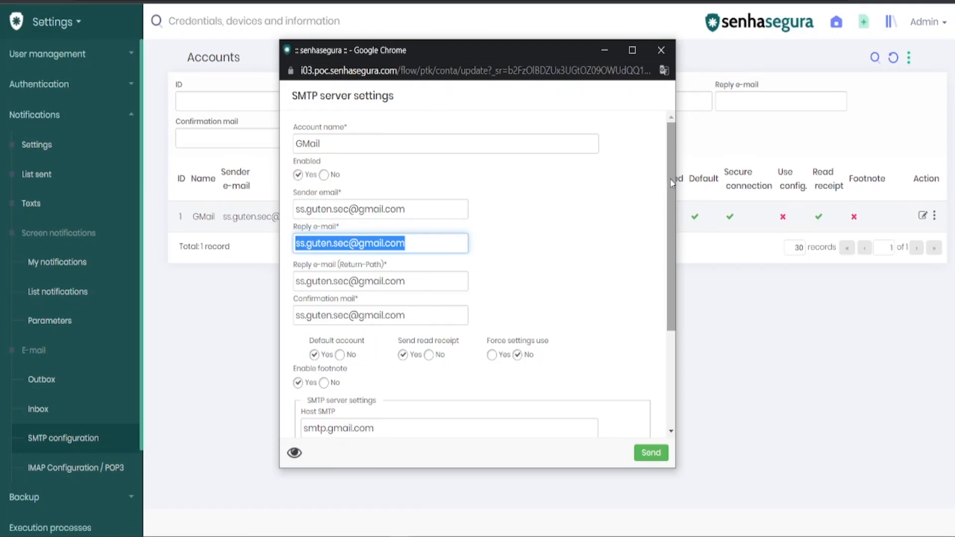
{"action": "scroll", "scroll_direction": "down", "scroll_amount": 3}
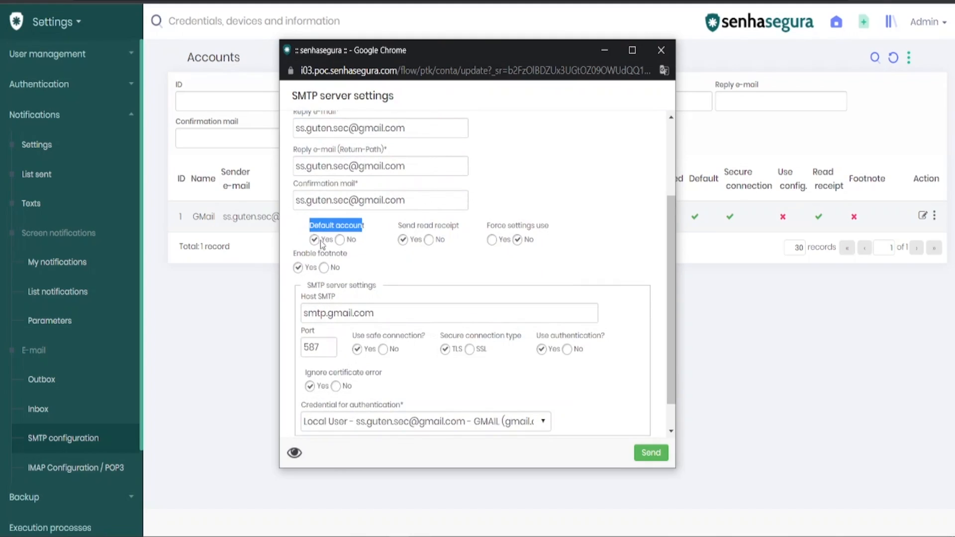
{"action": "mouse_move", "coordinate": [324, 244]}
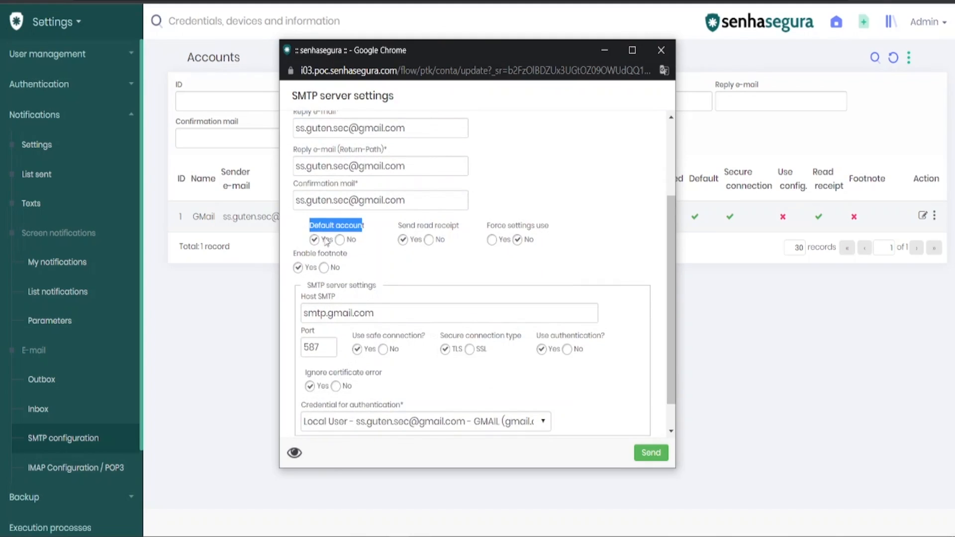
{"action": "mouse_move", "coordinate": [396, 257]}
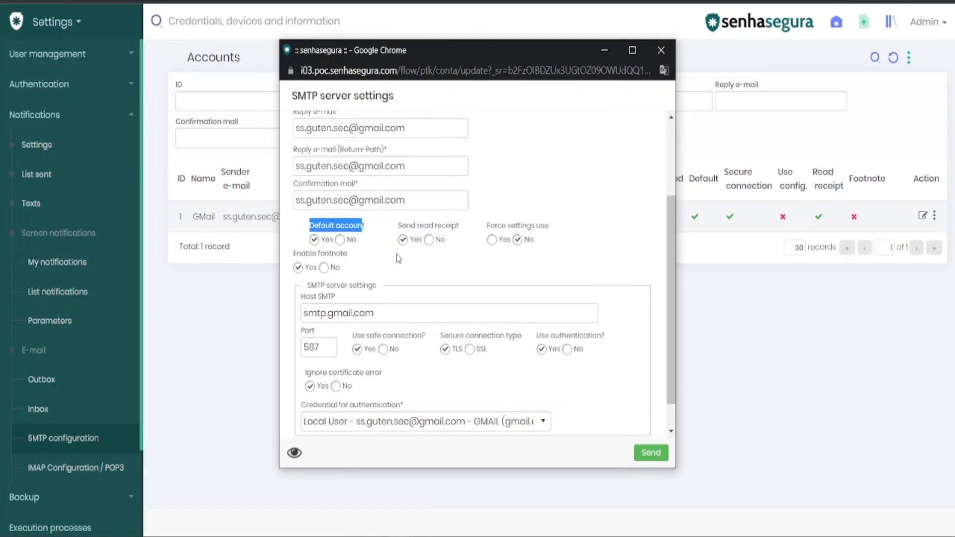
{"action": "mouse_move", "coordinate": [411, 230]}
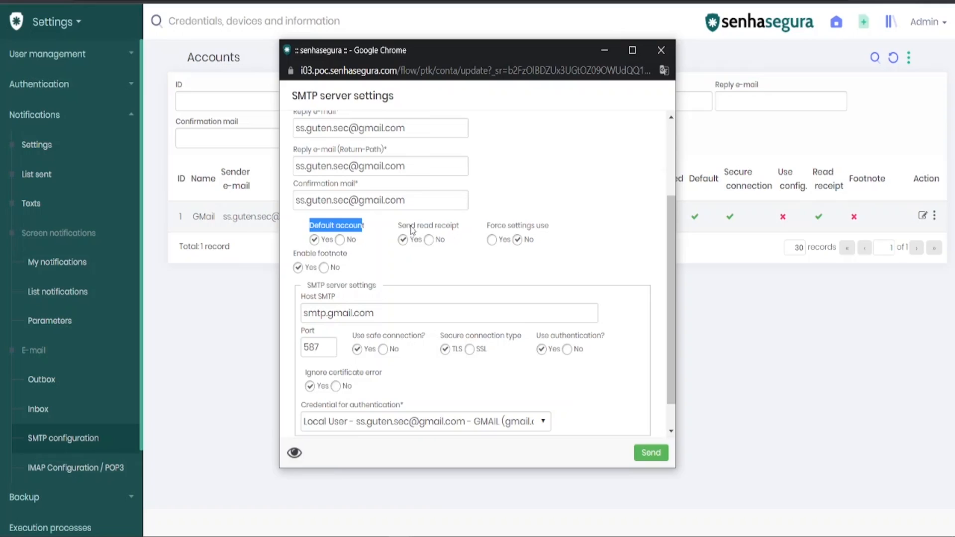
{"action": "mouse_move", "coordinate": [565, 248]}
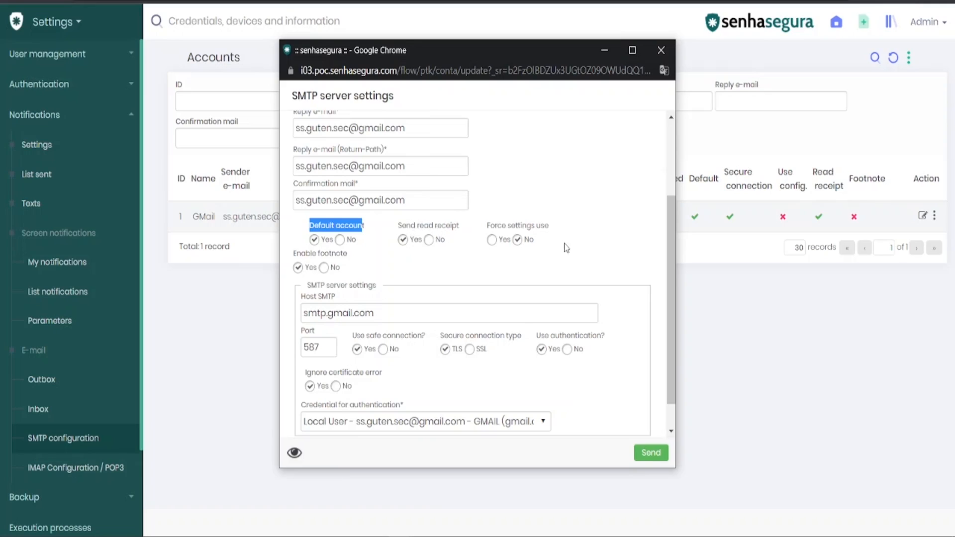
{"action": "mouse_move", "coordinate": [503, 229]}
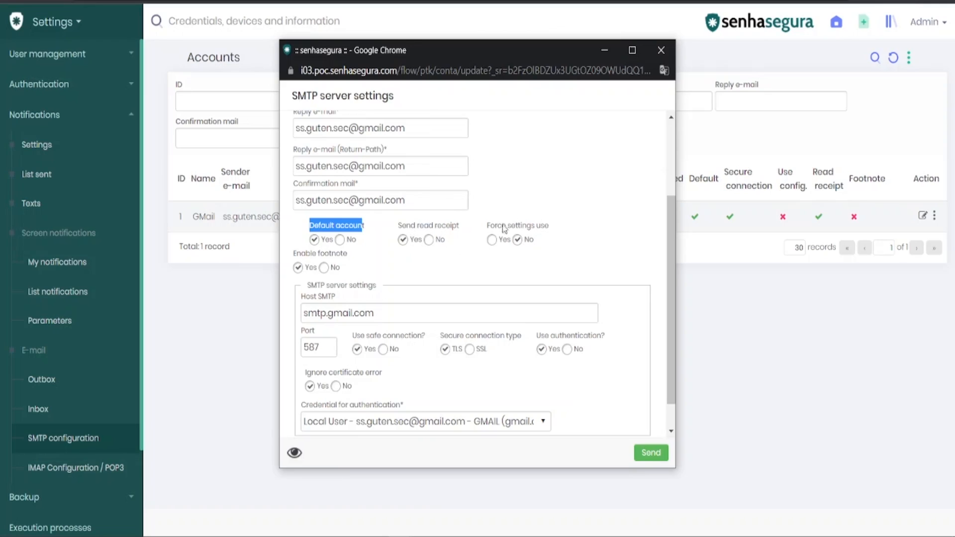
{"action": "mouse_move", "coordinate": [518, 252]}
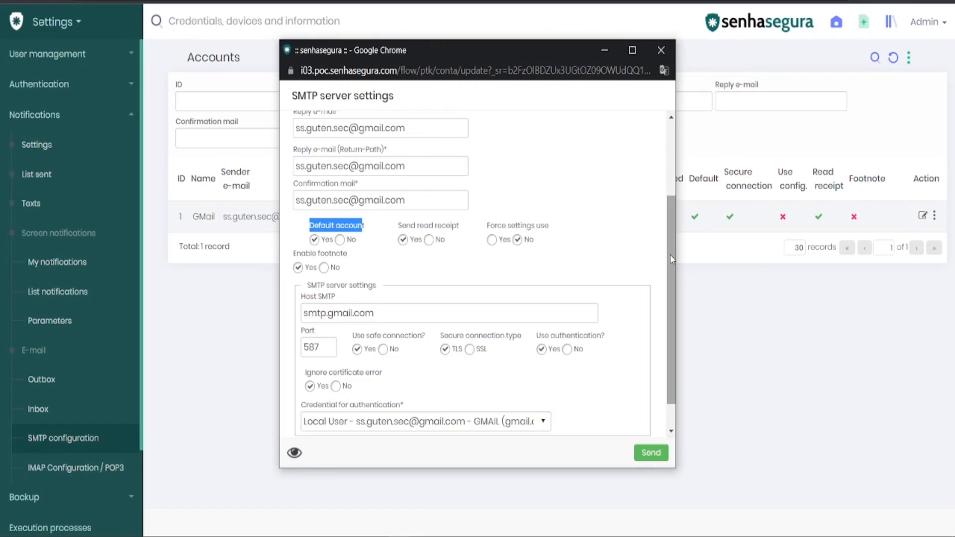
Step: Scroll to the host smtp.gmail.com, port 587, TLS and authentication fields of the form
{"action": "scroll", "scroll_direction": "down", "scroll_amount": 3}
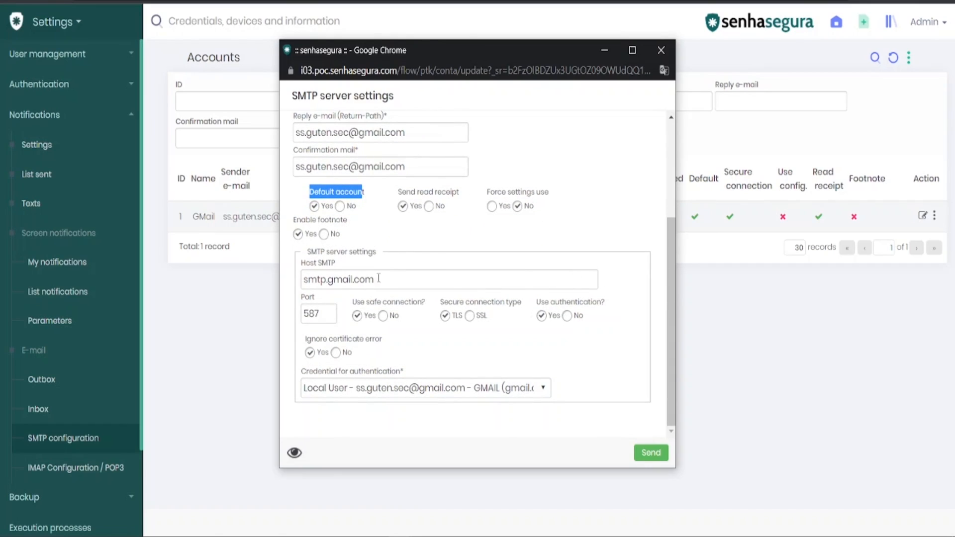
{"action": "mouse_move", "coordinate": [338, 263]}
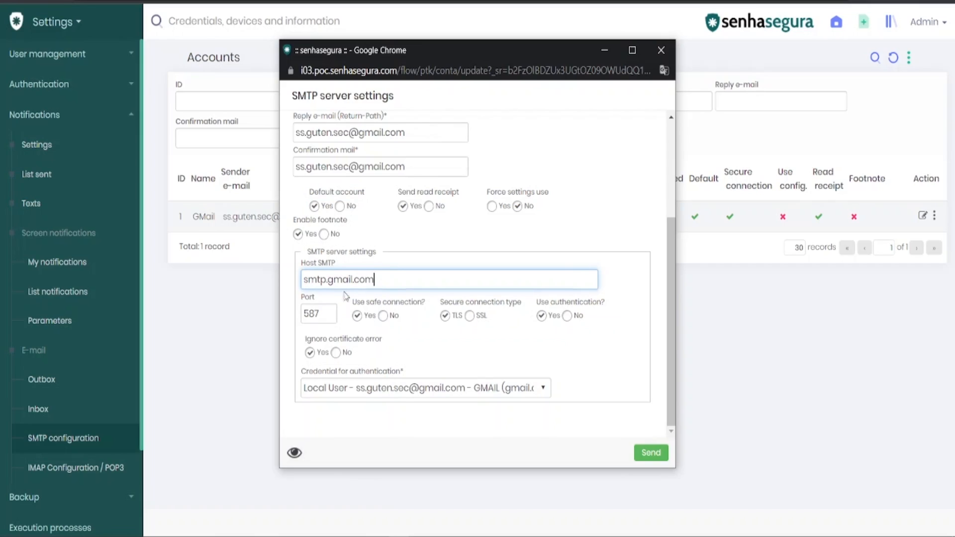
{"action": "mouse_move", "coordinate": [370, 298]}
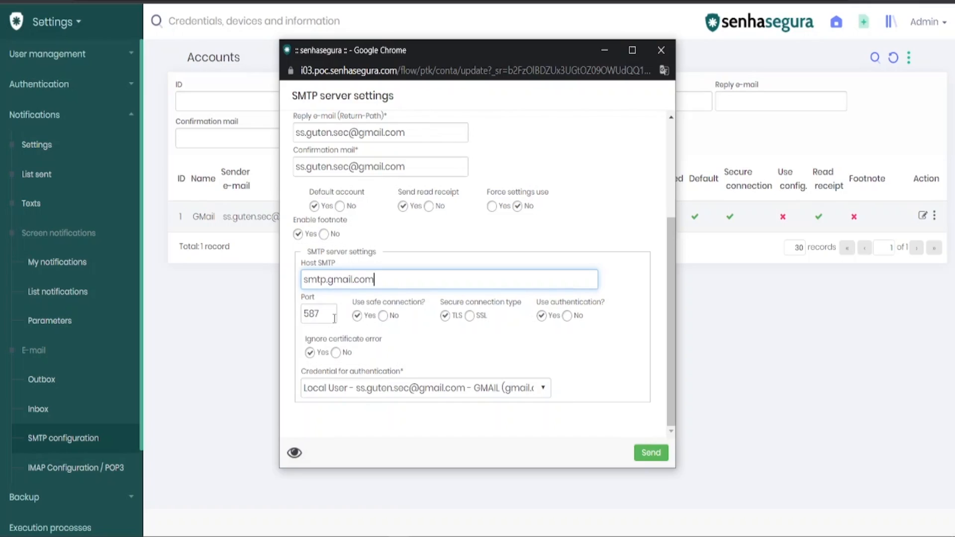
{"action": "mouse_move", "coordinate": [329, 315]}
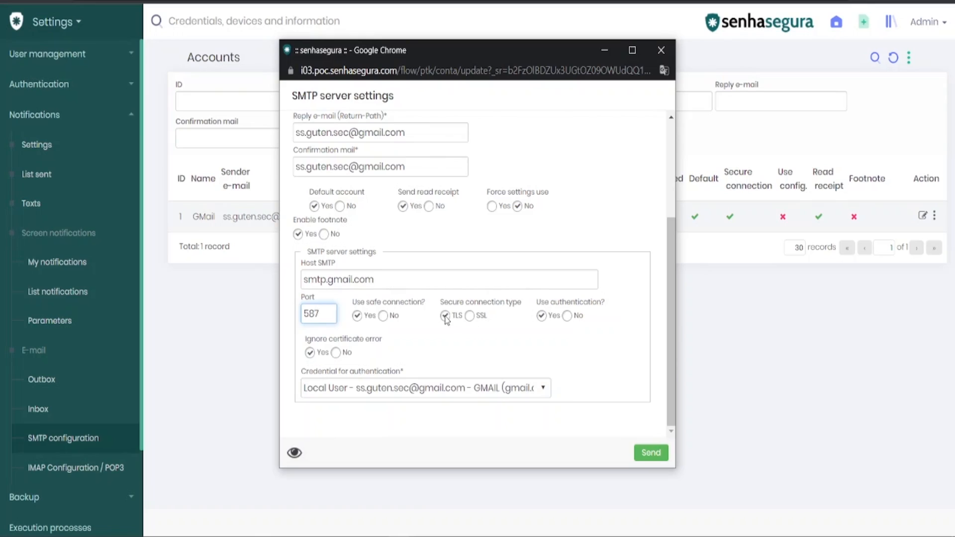
{"action": "mouse_move", "coordinate": [382, 333]}
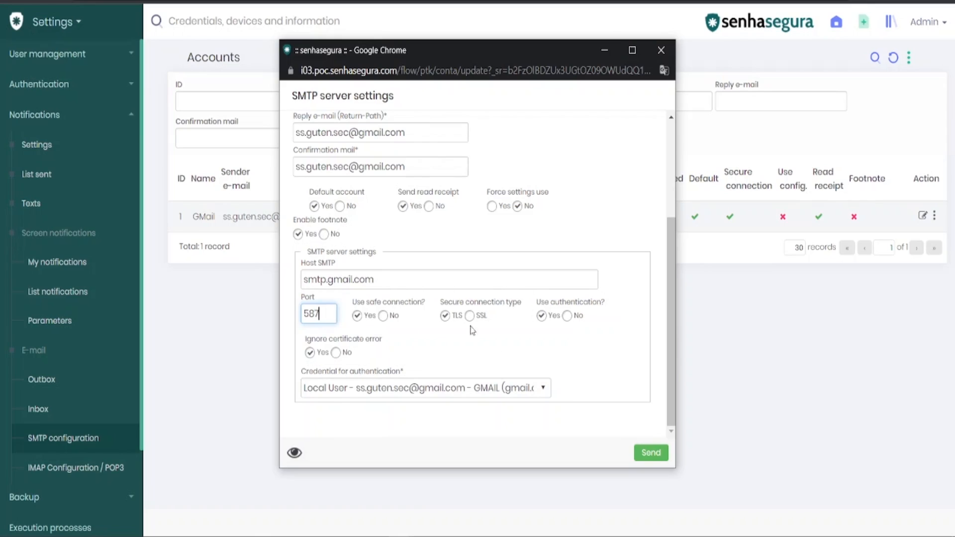
{"action": "mouse_move", "coordinate": [495, 343]}
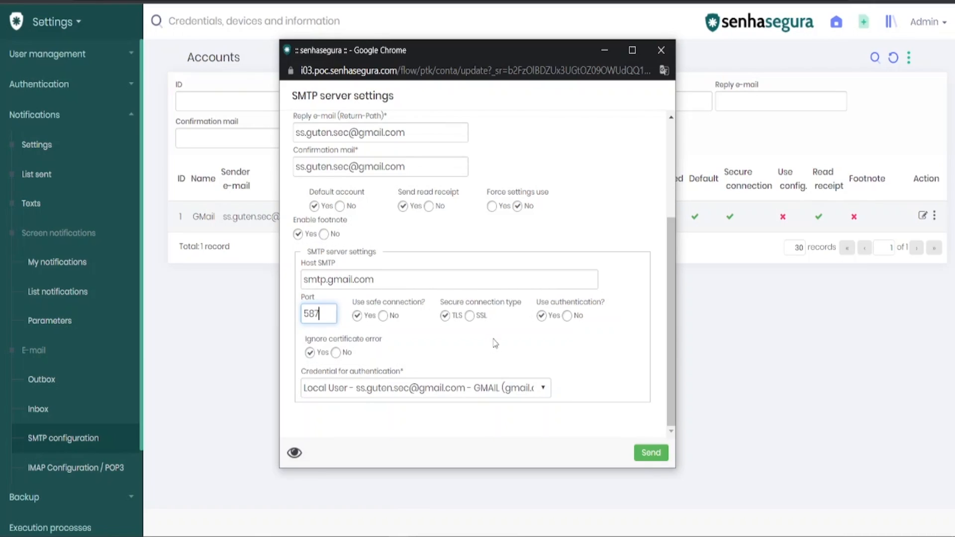
{"action": "mouse_move", "coordinate": [559, 330]}
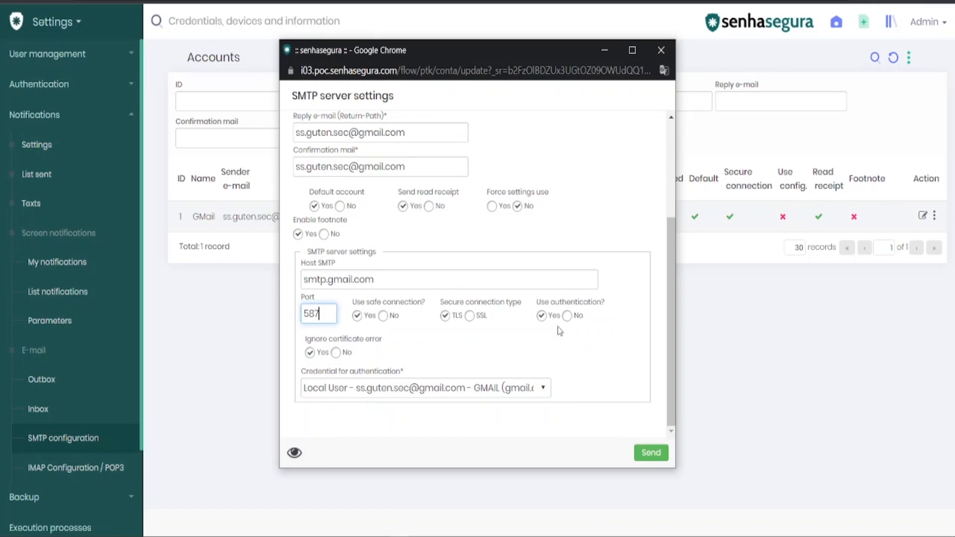
{"action": "mouse_move", "coordinate": [578, 315]}
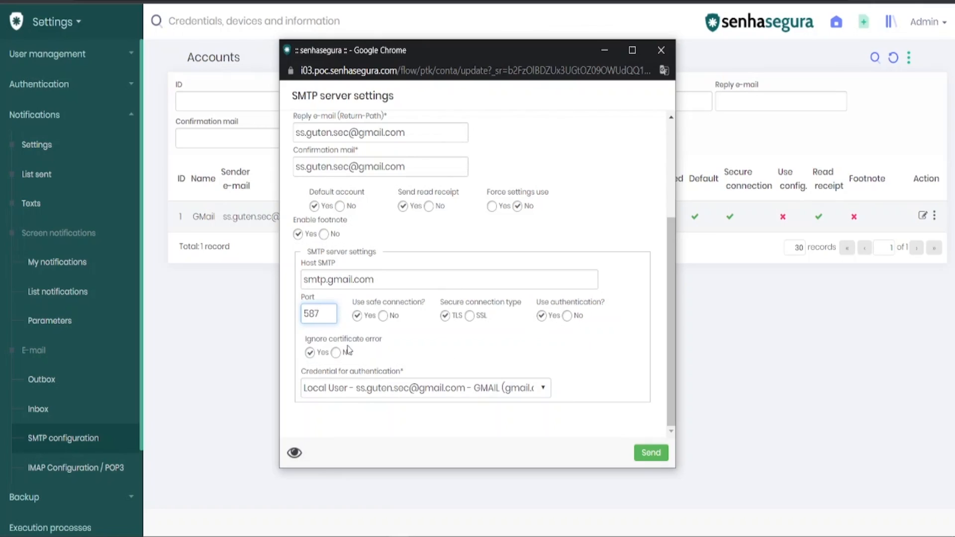
{"action": "mouse_move", "coordinate": [344, 348]}
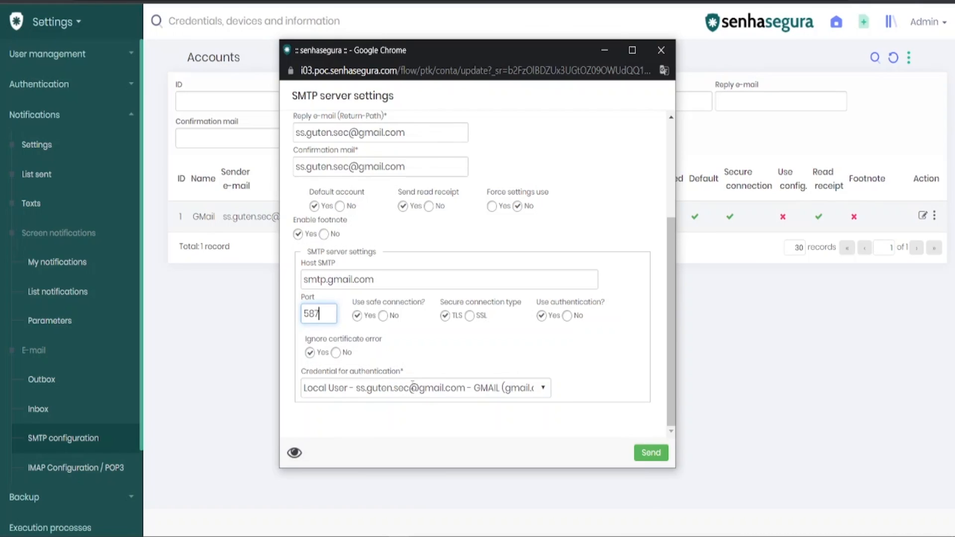
{"action": "mouse_move", "coordinate": [514, 384]}
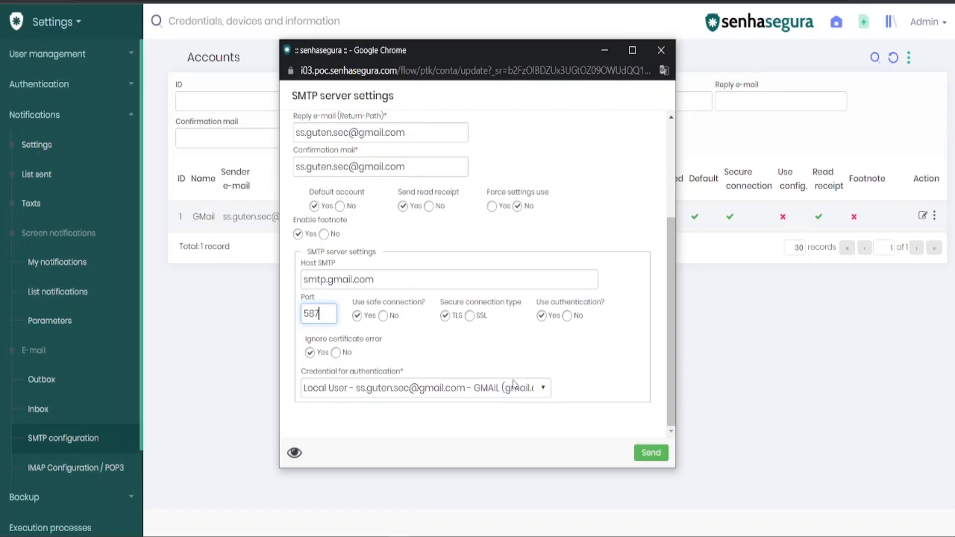
{"action": "mouse_move", "coordinate": [583, 422]}
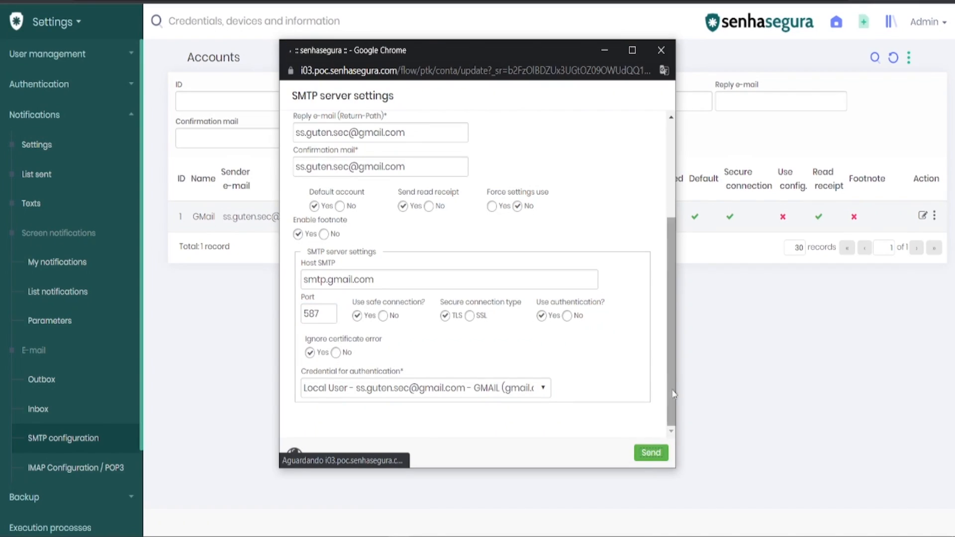
Step: Save the GMail SMTP account settings and close the window after 'Data saved successfully!'
{"action": "left_click", "coordinate": [650, 453]}
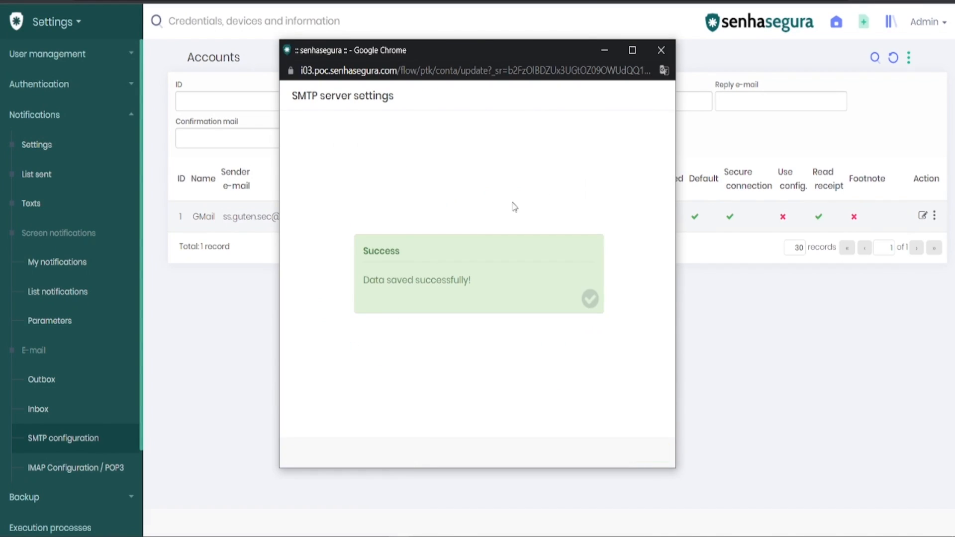
{"action": "left_click", "coordinate": [661, 50]}
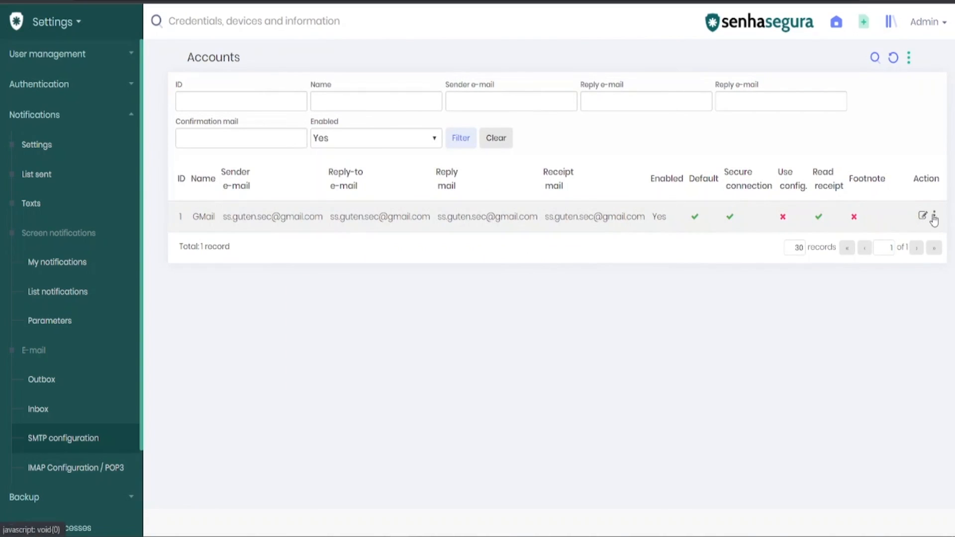
Step: Choose Test setting from the GMail account's action menu to get the test mail form
{"action": "left_click", "coordinate": [933, 216]}
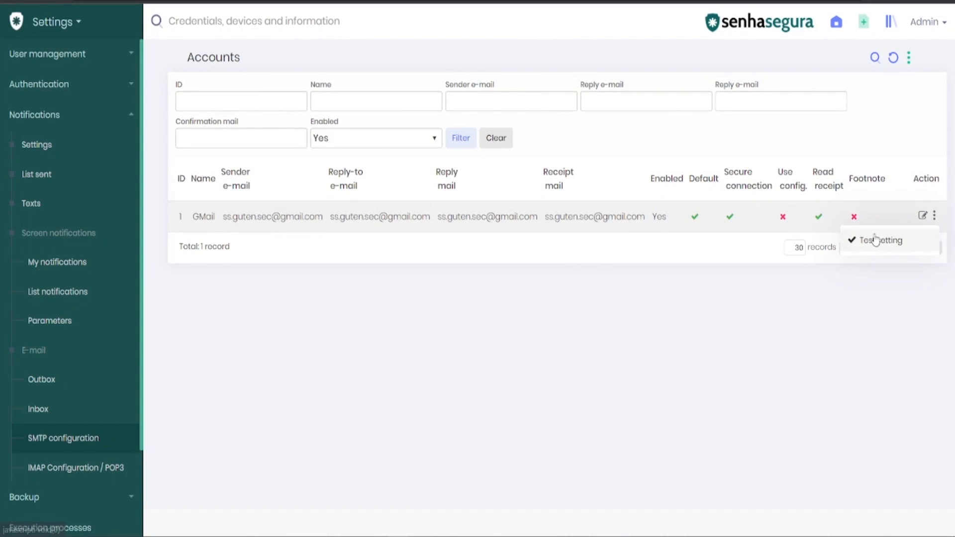
{"action": "left_click", "coordinate": [880, 240]}
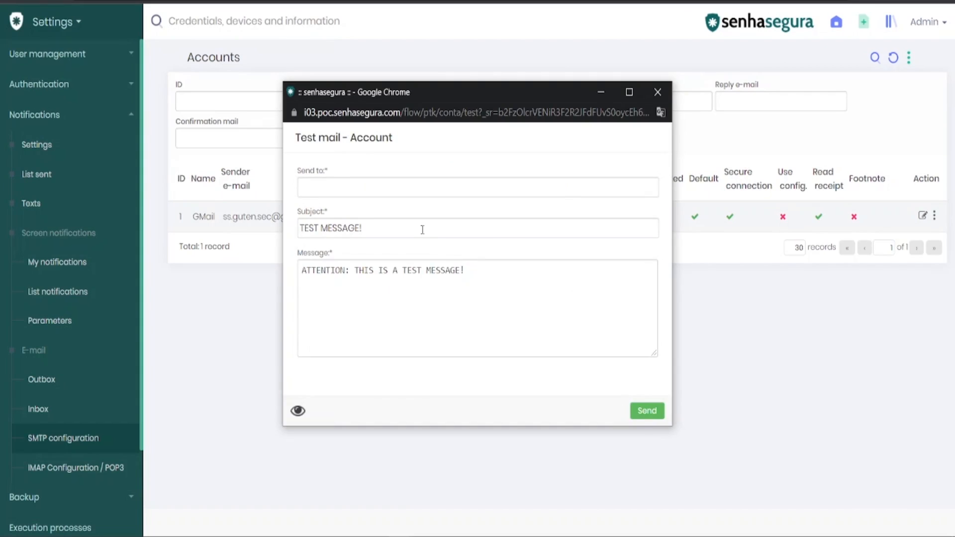
{"action": "mouse_move", "coordinate": [456, 286]}
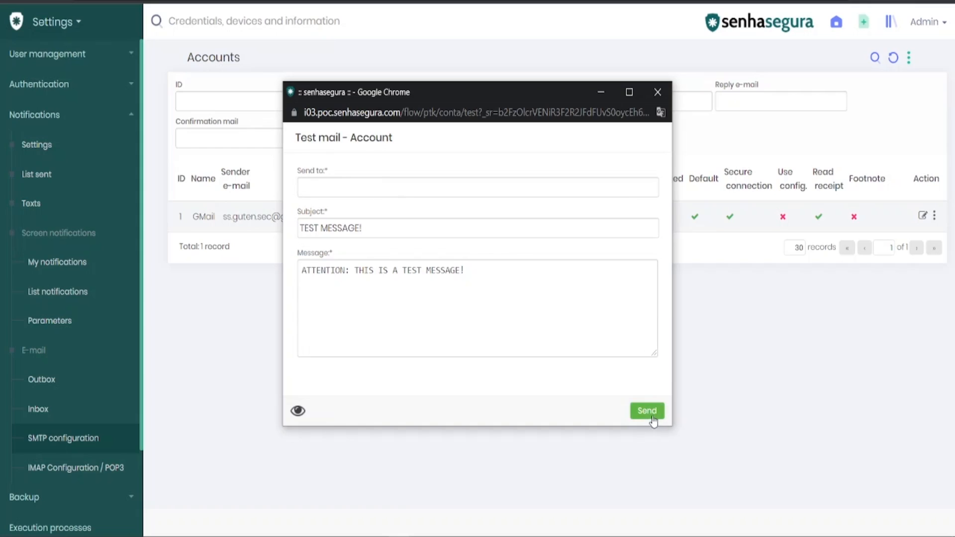
Step: Send the 'TEST MESSAGE!' email from the GMail account and return to the accounts list
{"action": "left_click", "coordinate": [646, 411]}
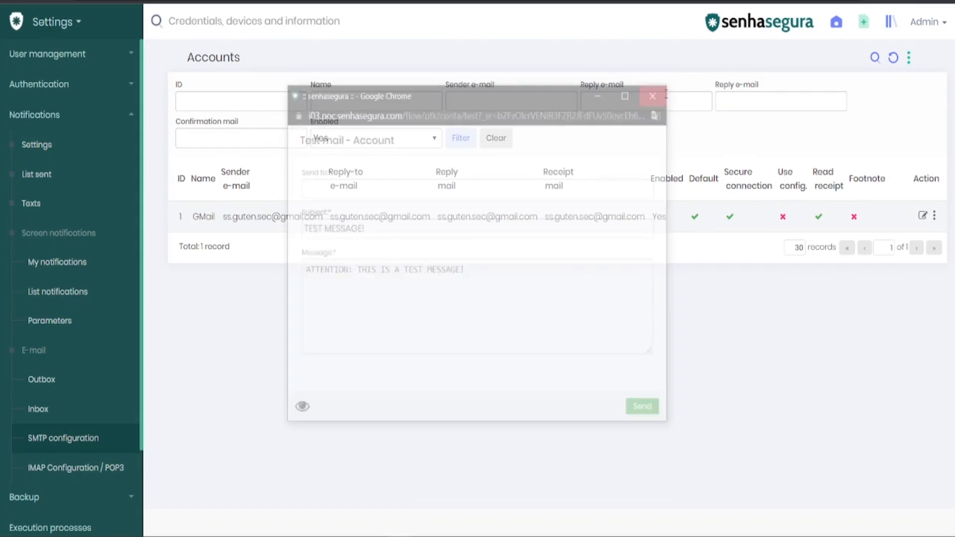
{"action": "left_click", "coordinate": [652, 97]}
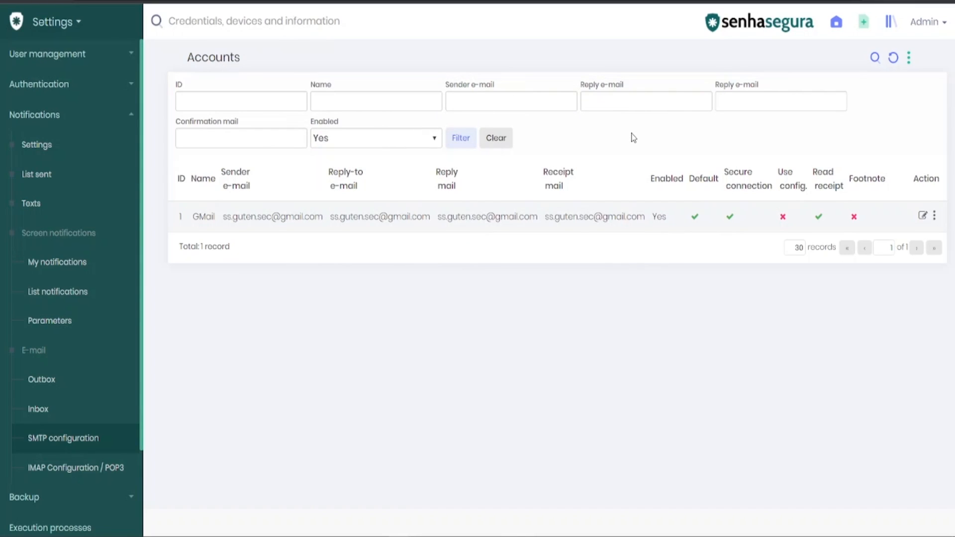
{"action": "mouse_move", "coordinate": [289, 282]}
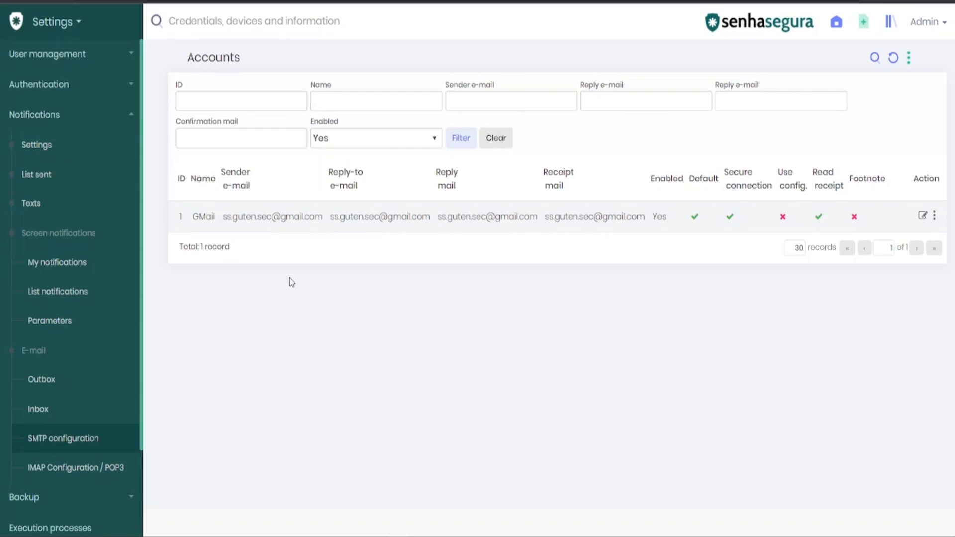